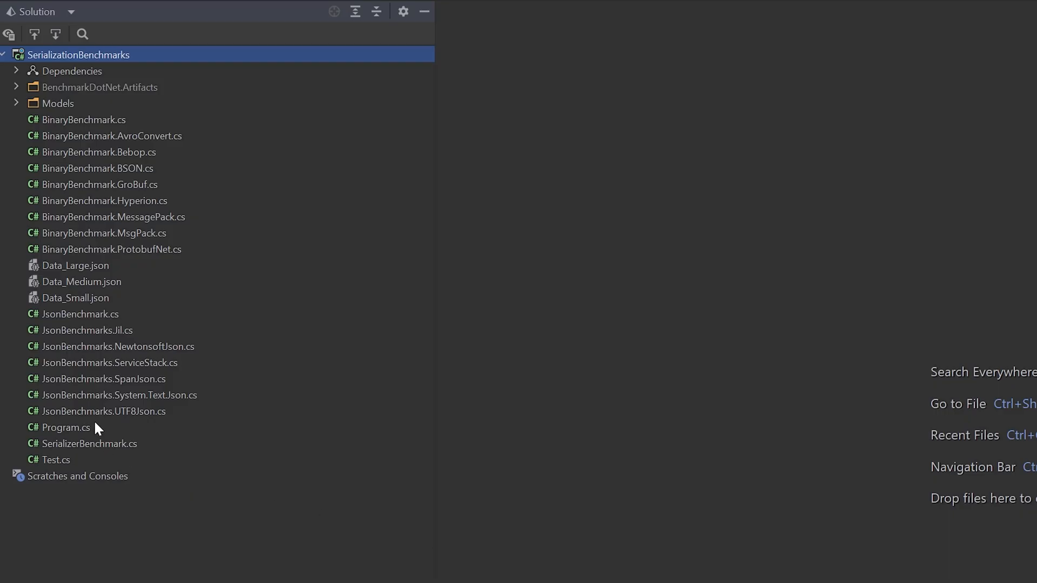
# - Review Program.cs from Main through VerifySerializedSizes into GenerateDataSet
pyautogui.doubleClick(64, 427)
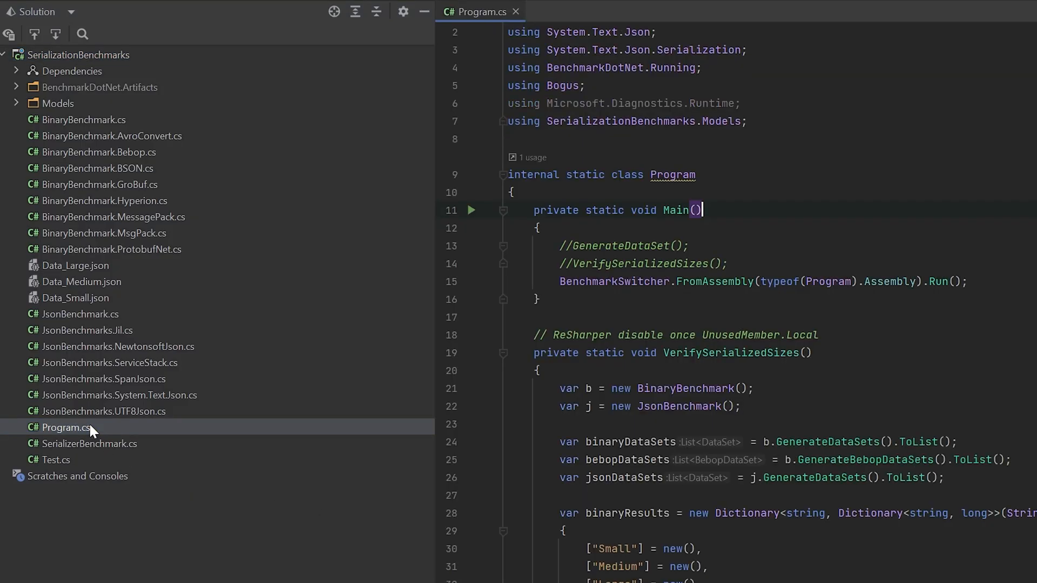
pyautogui.click(577, 263)
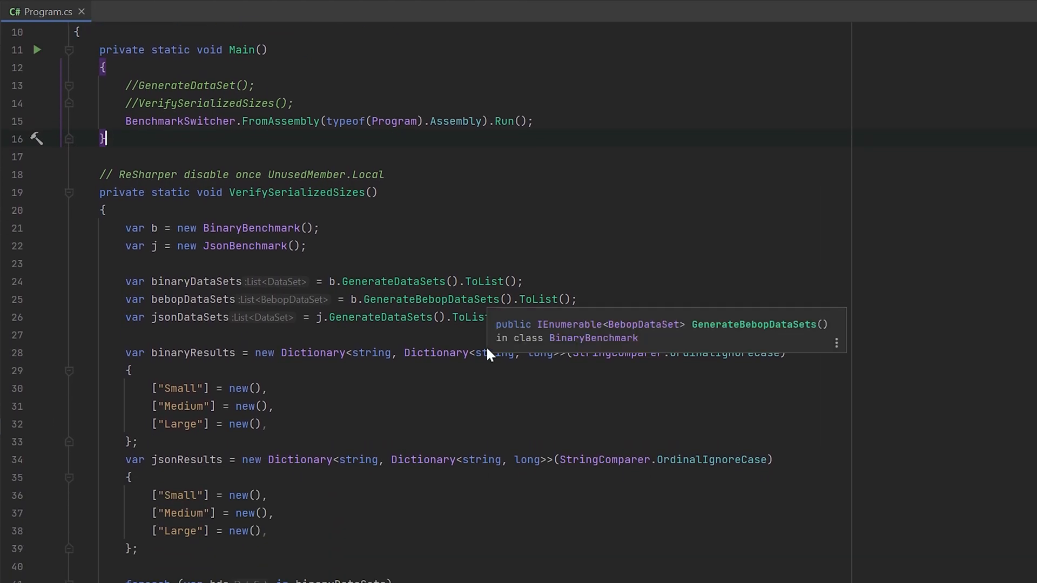
pyautogui.scroll(-3)
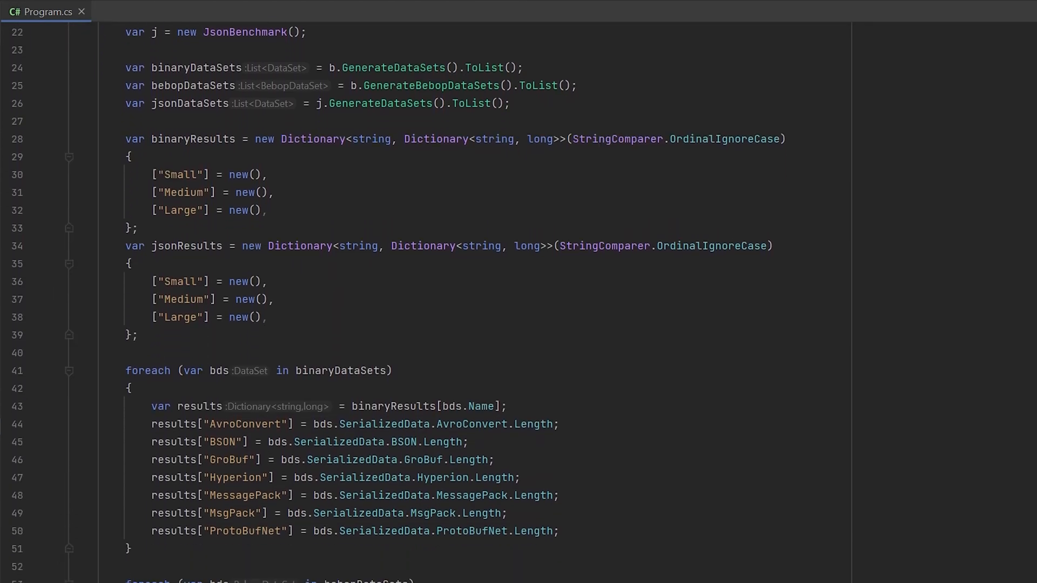
pyautogui.scroll(-3)
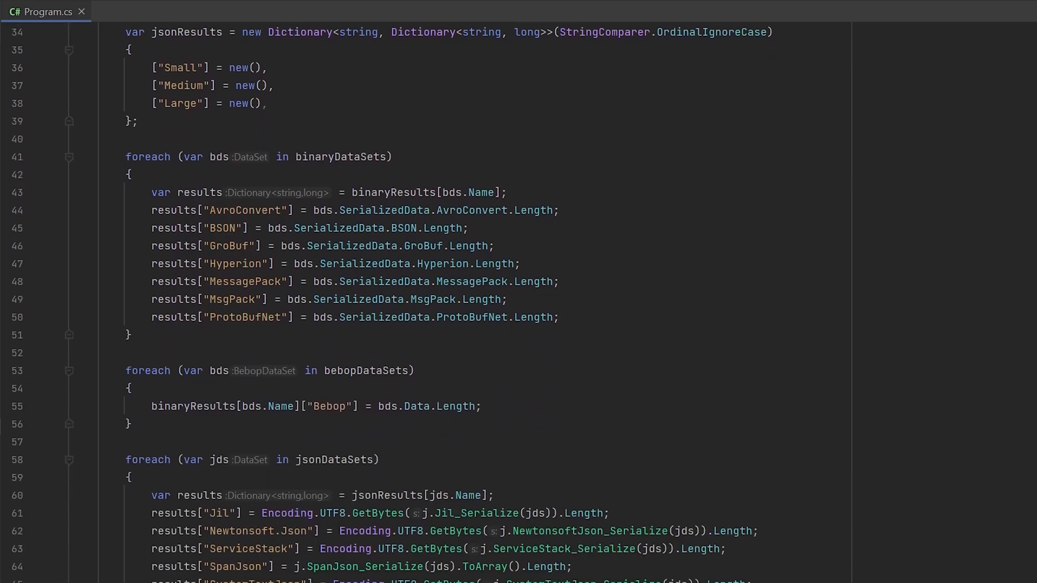
pyautogui.scroll(-3)
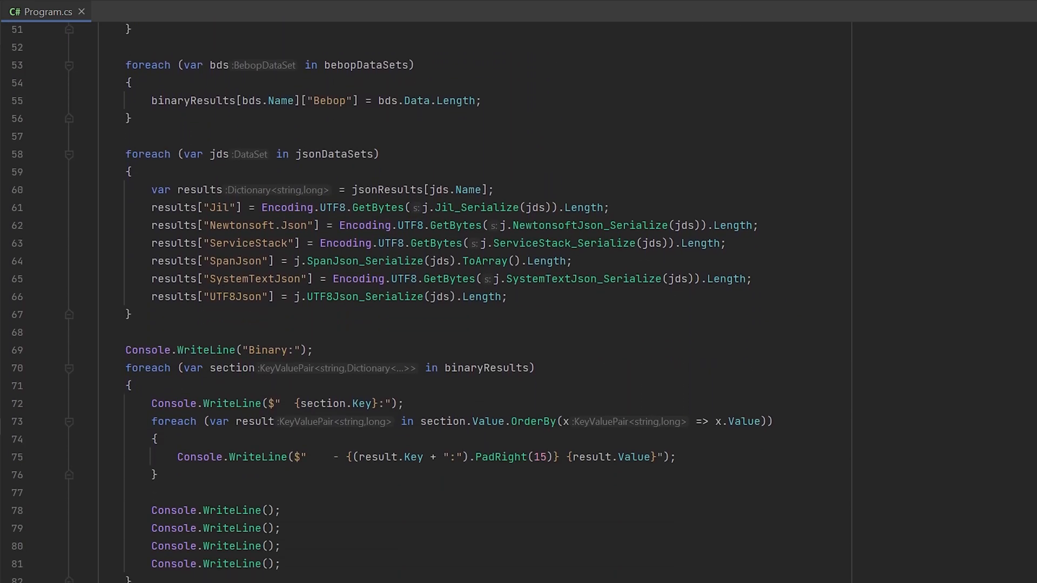
pyautogui.scroll(-3)
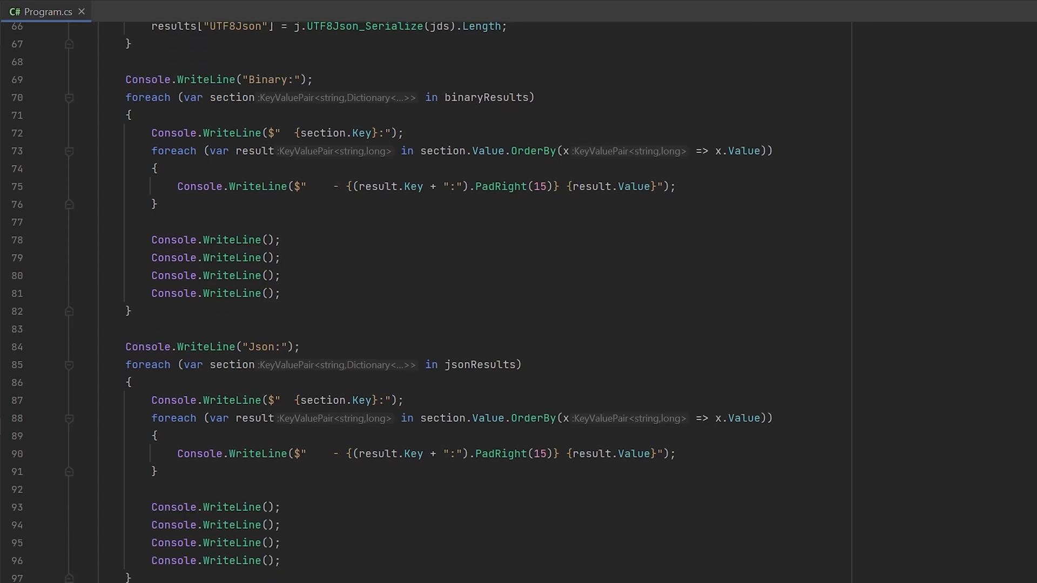
pyautogui.scroll(-3)
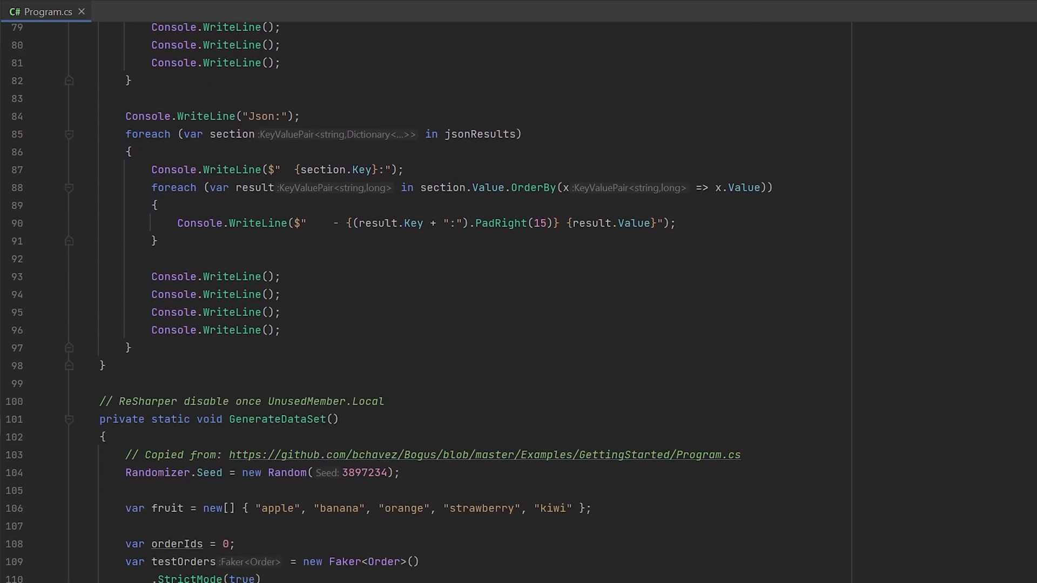
pyautogui.scroll(-3)
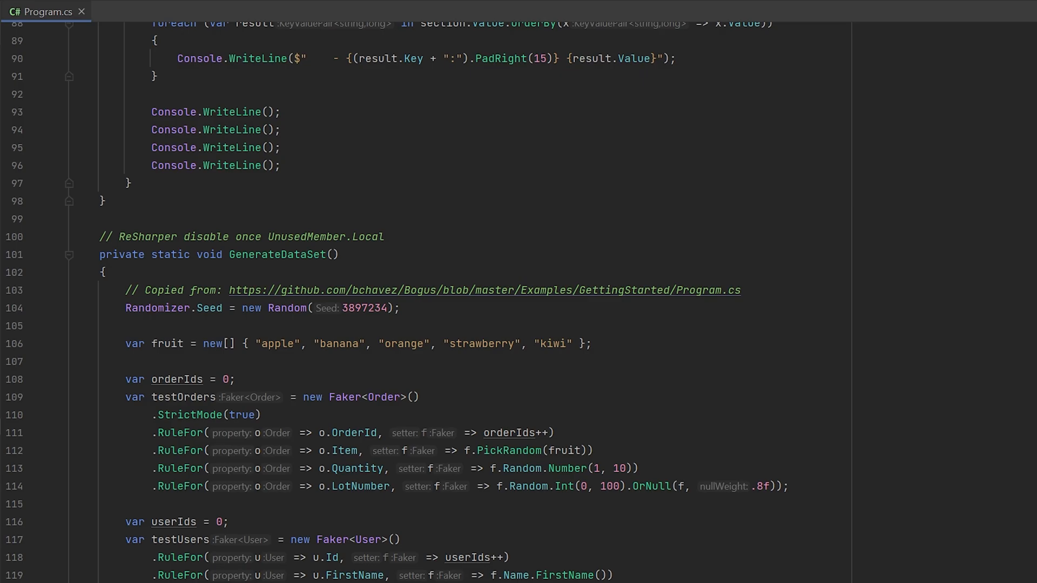
# - View SerializerBenchmark.cs, its JsonBenchmark inheritor, and the csproj DATASET_SMALL/MEDIUM/LARGE constants
pyautogui.click(152, 12)
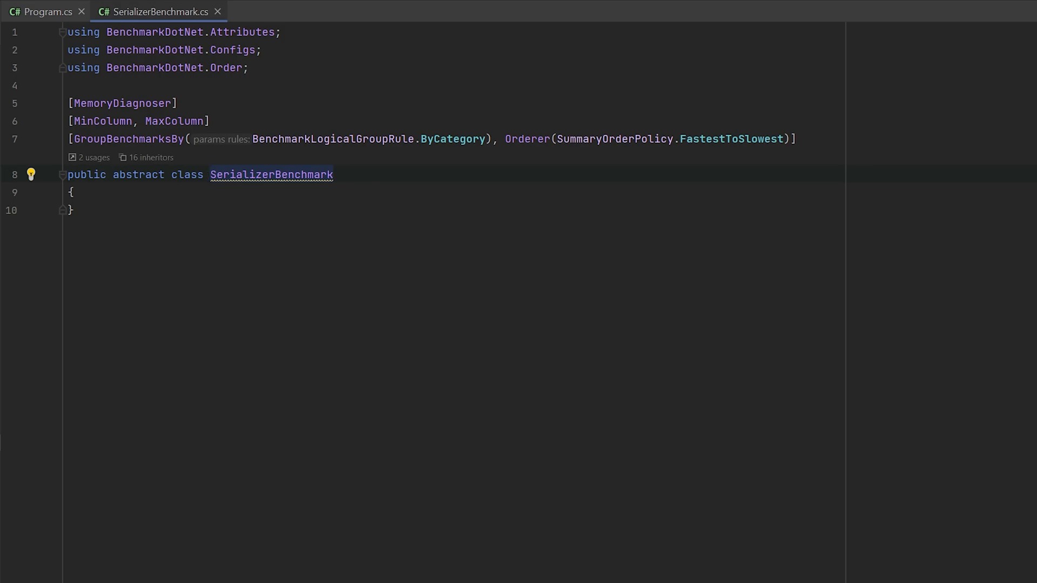
pyautogui.click(211, 175)
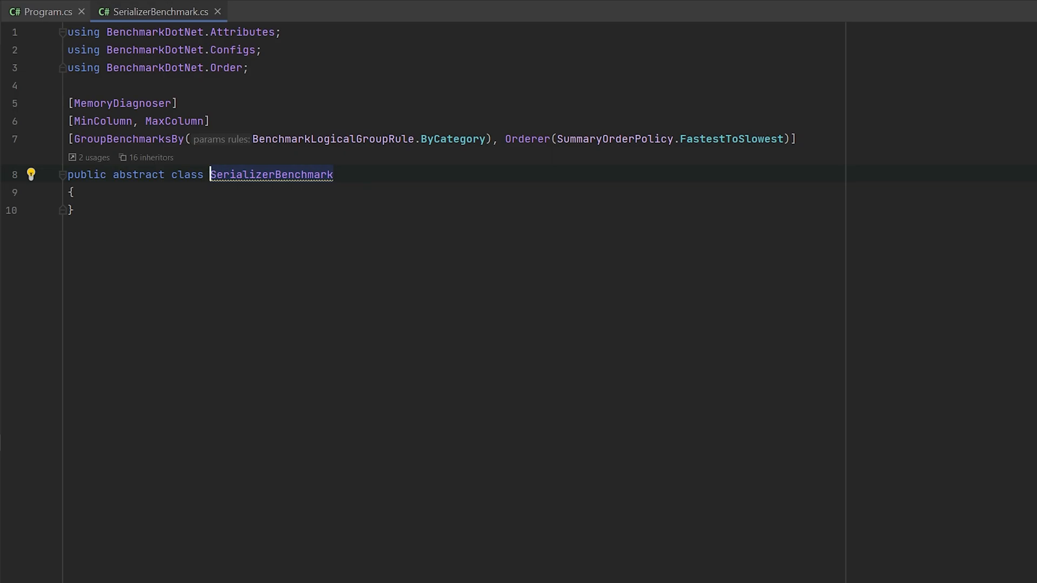
pyautogui.click(284, 12)
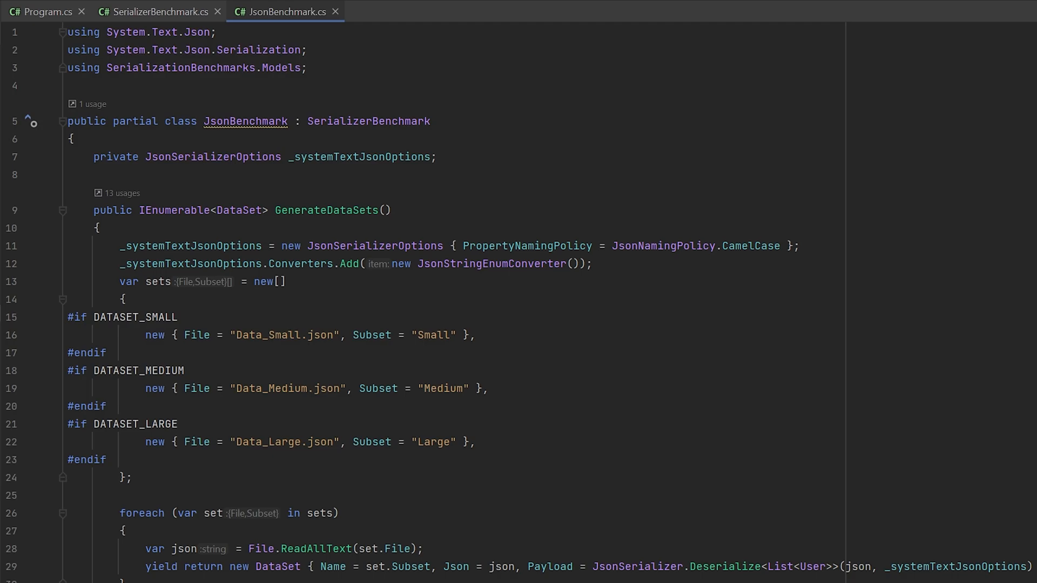
pyautogui.click(429, 11)
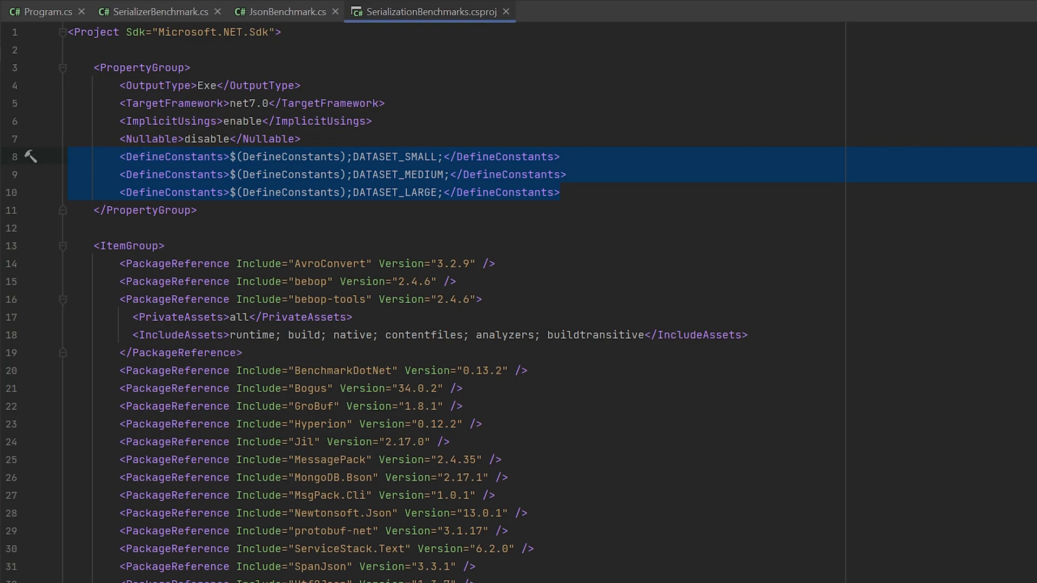
# - View BinaryBenchmark.cs, the User, Order and Gender models, Models.bop and Data_Small.json
pyautogui.click(577, 12)
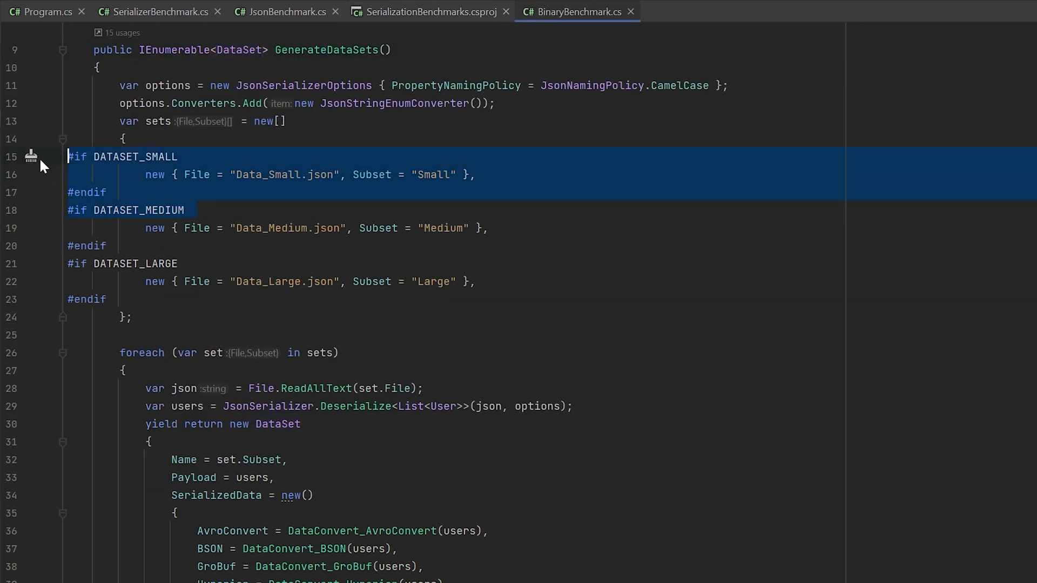
pyautogui.moveTo(294, 195)
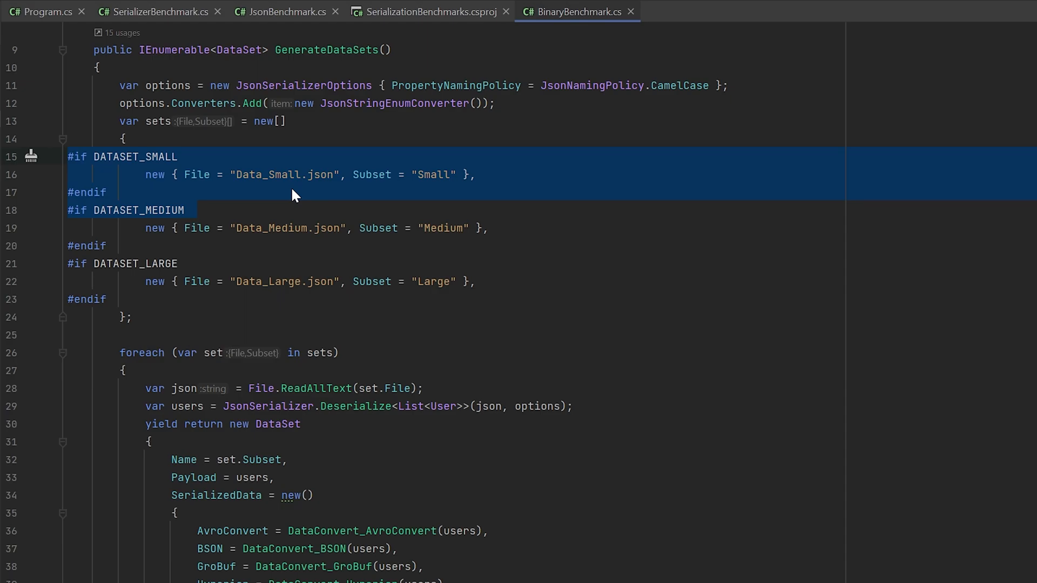
pyautogui.click(261, 210)
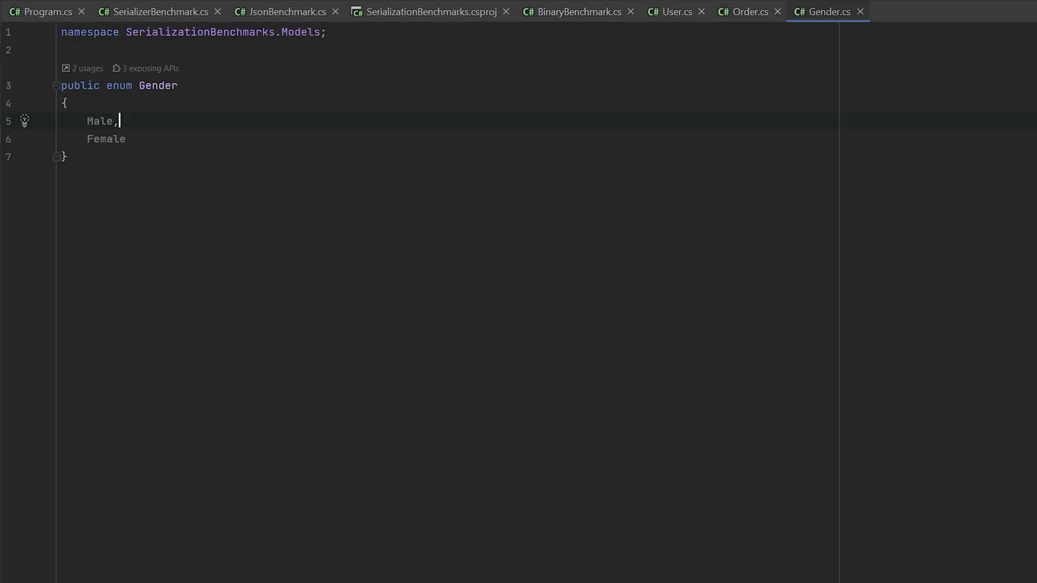
pyautogui.click(916, 11)
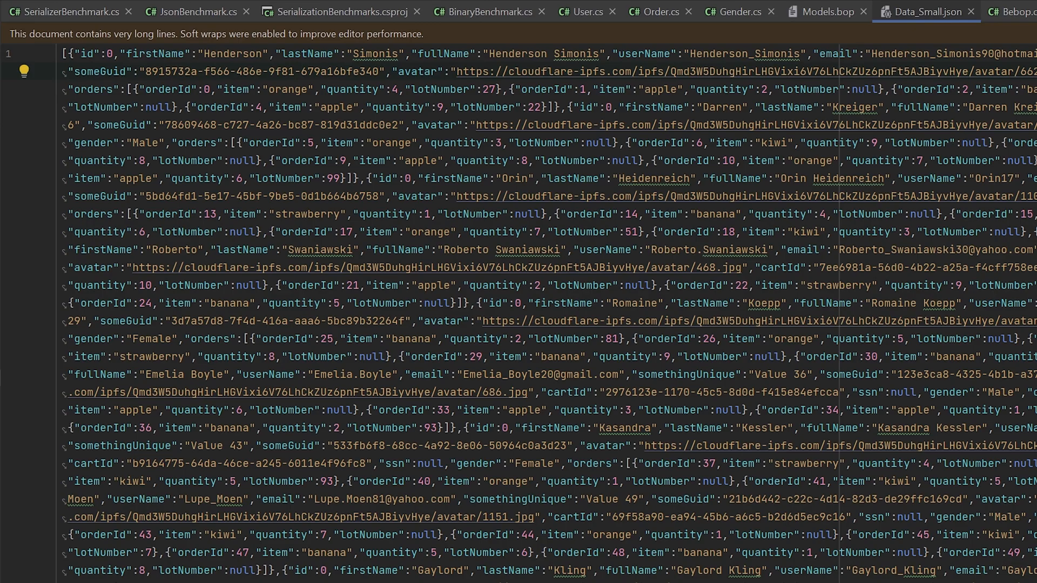
# - View Data_Medium.json and ready a terminal with dotnet run -c Release
pyautogui.click(903, 12)
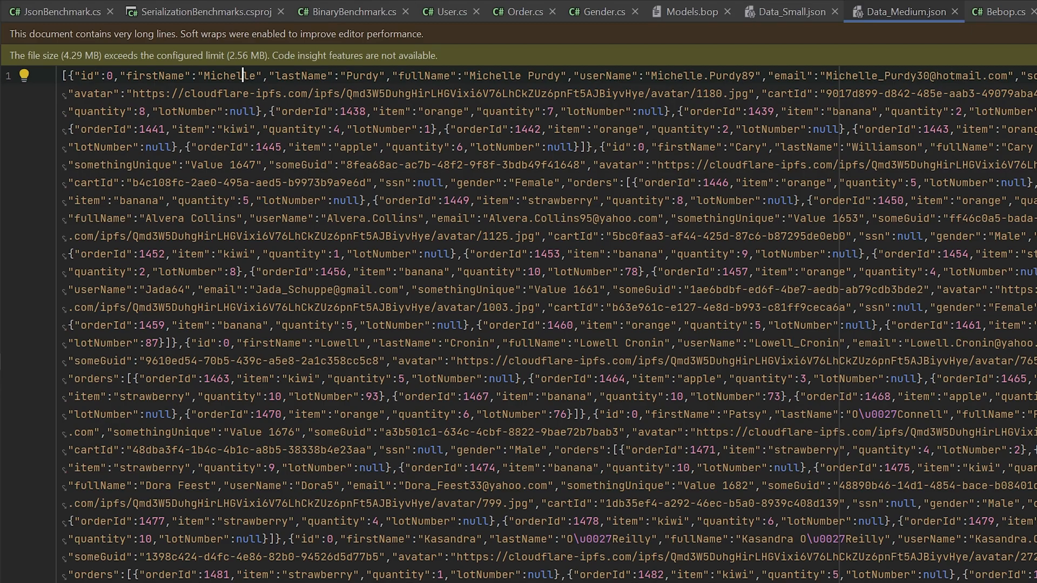
pyautogui.click(899, 10)
pyautogui.write('dotnet run -c Release')
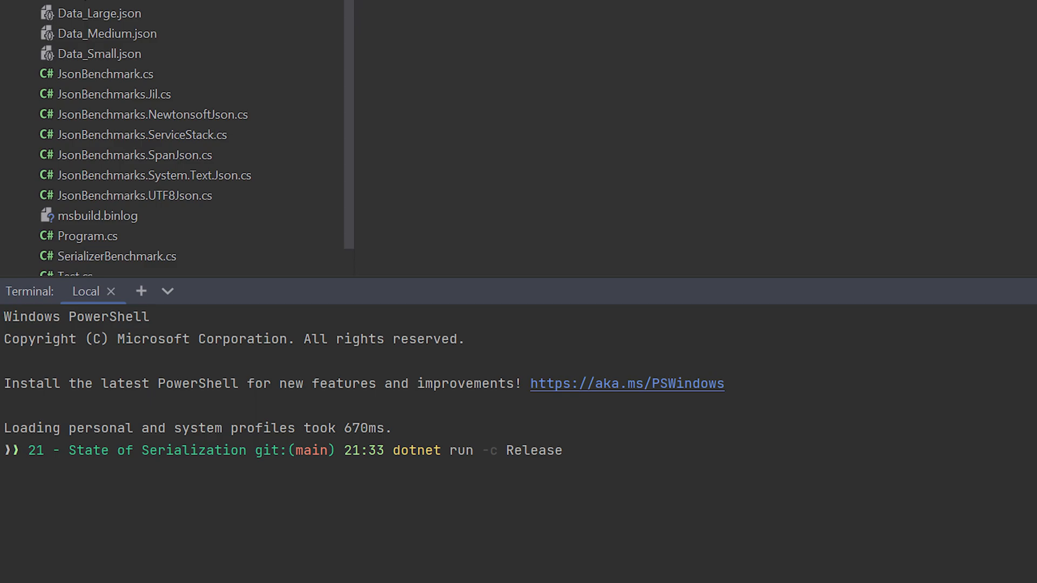
# - Run dotnet run -c Release and show the JSON serializer benchmark table
pyautogui.press('Return')
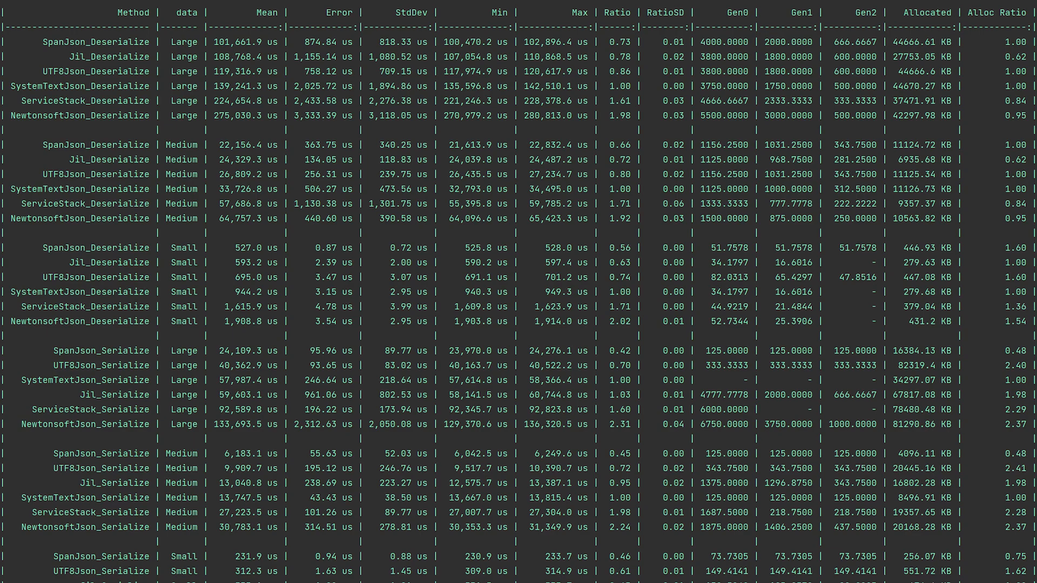
# - Show the binary serializer table where GroBuf and Bebop deserialize Small fastest
pyautogui.scroll(-3)
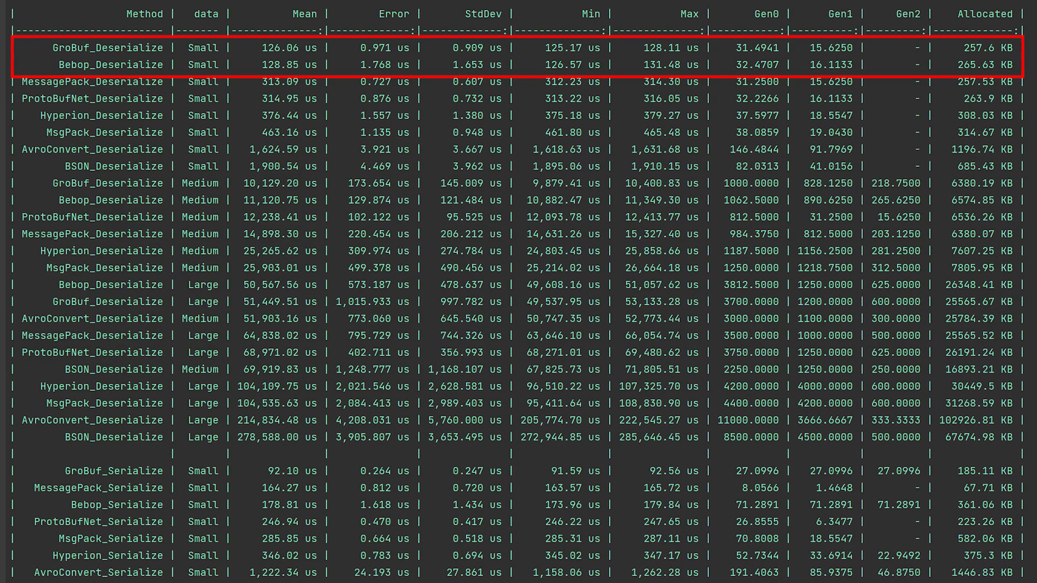
# - Show the binary serialize rows where GroBuf_Serialize leads on the Small dataset
pyautogui.scroll(-3)
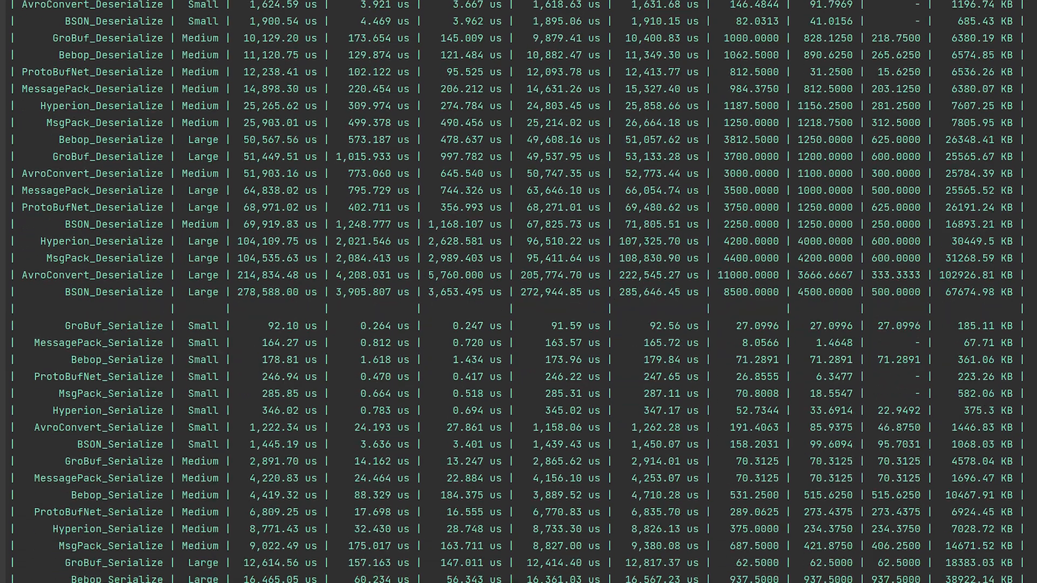
pyautogui.scroll(-3)
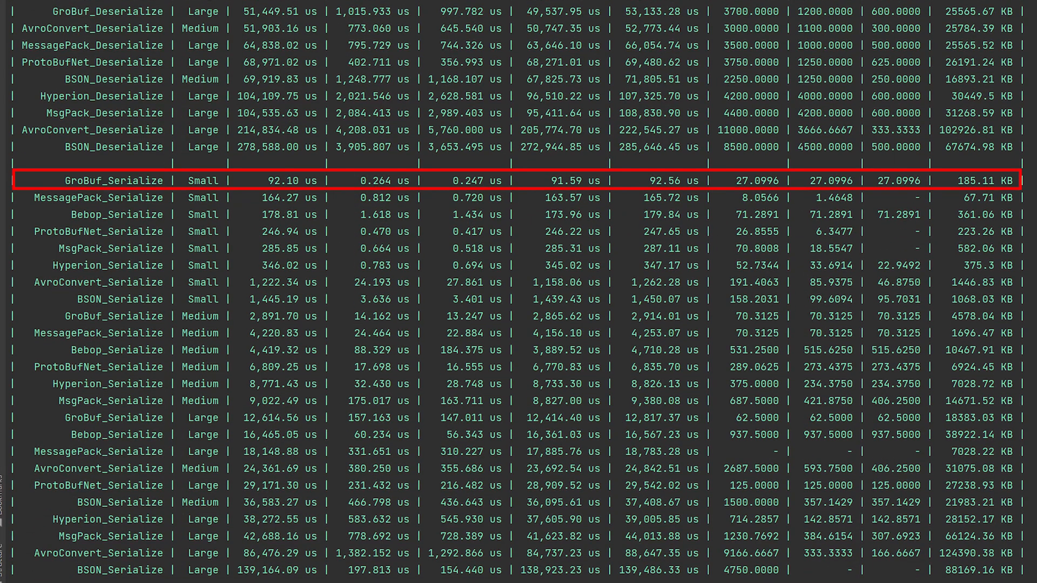